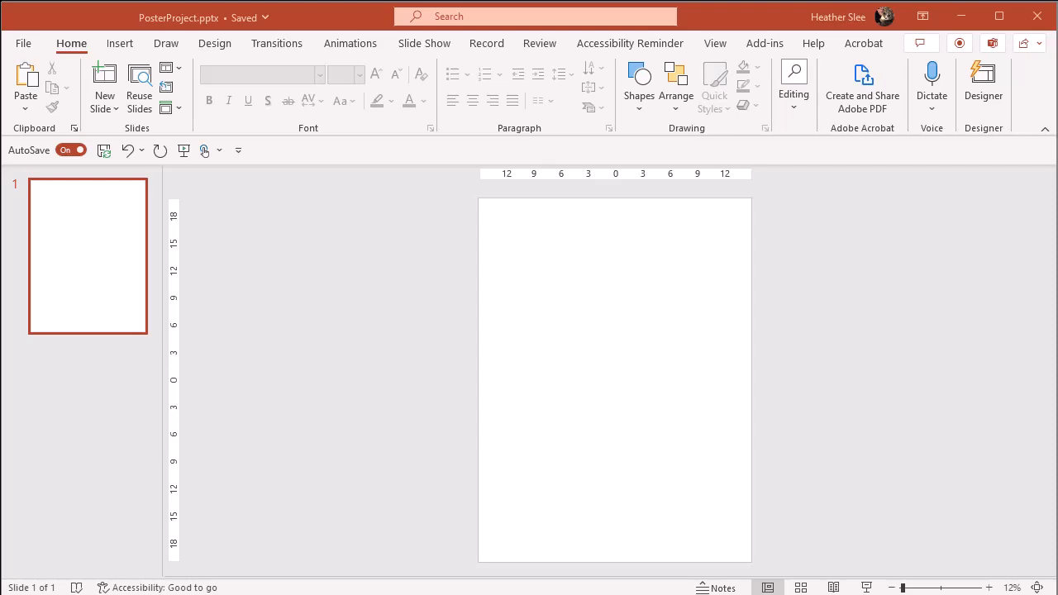
pyautogui.moveTo(323, 252)
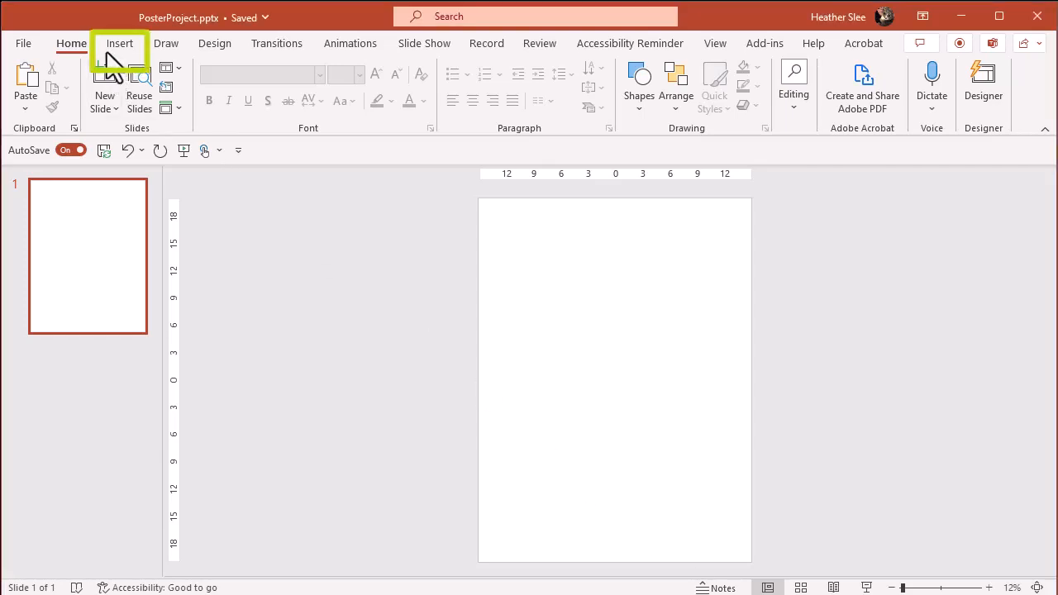
# Show the Insert tab options on the blank portrait poster slide.
pyautogui.click(119, 43)
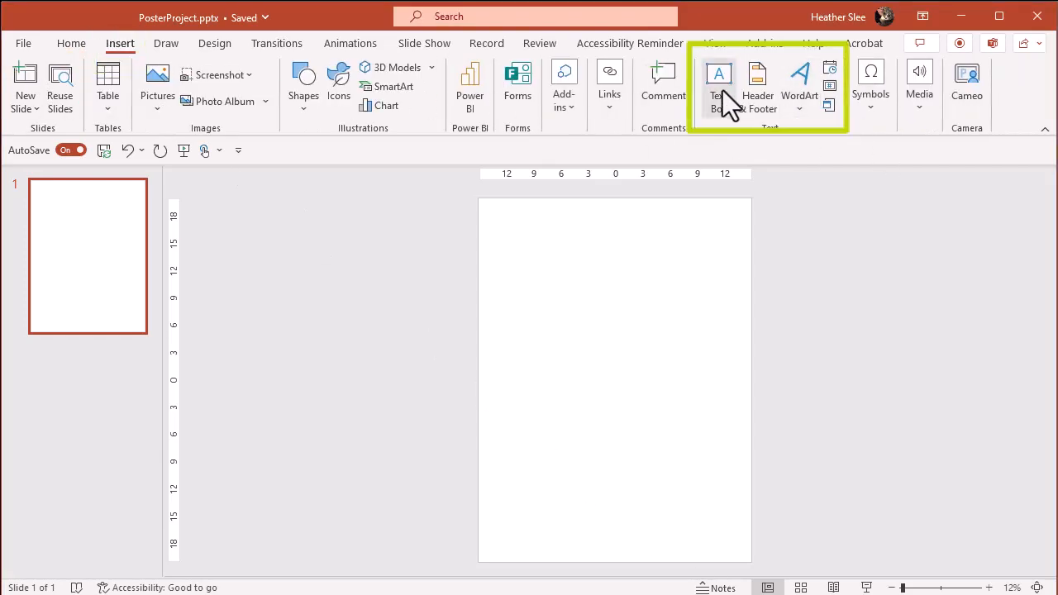
pyautogui.moveTo(718, 79)
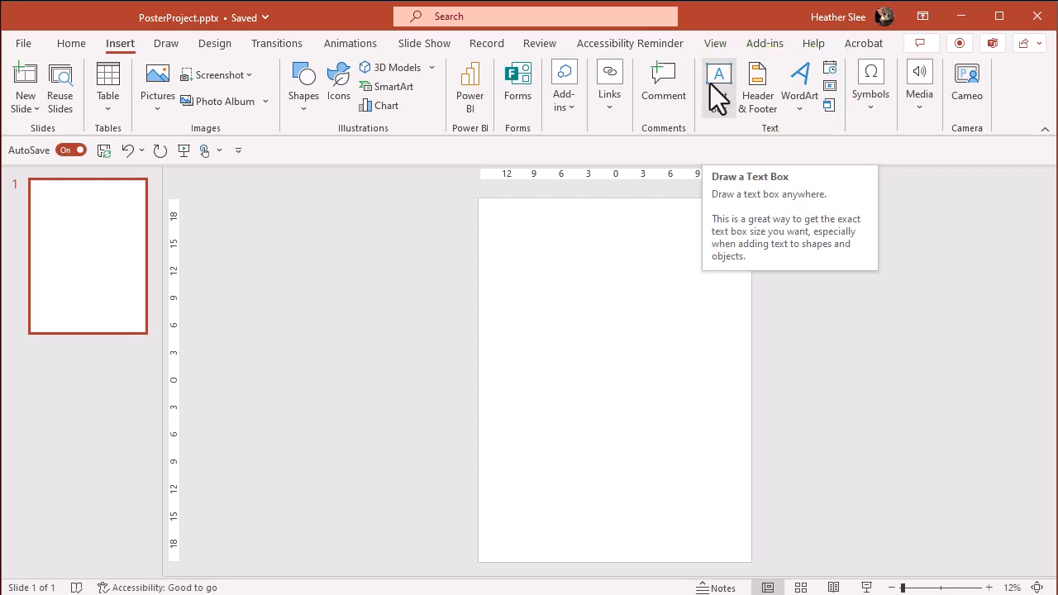
# Draw text boxes for the title 'How to Create a Research Poster' and subtitles like 'Adding Text'.
pyautogui.click(718, 85)
pyautogui.write('How to Create a Resaech Poster')
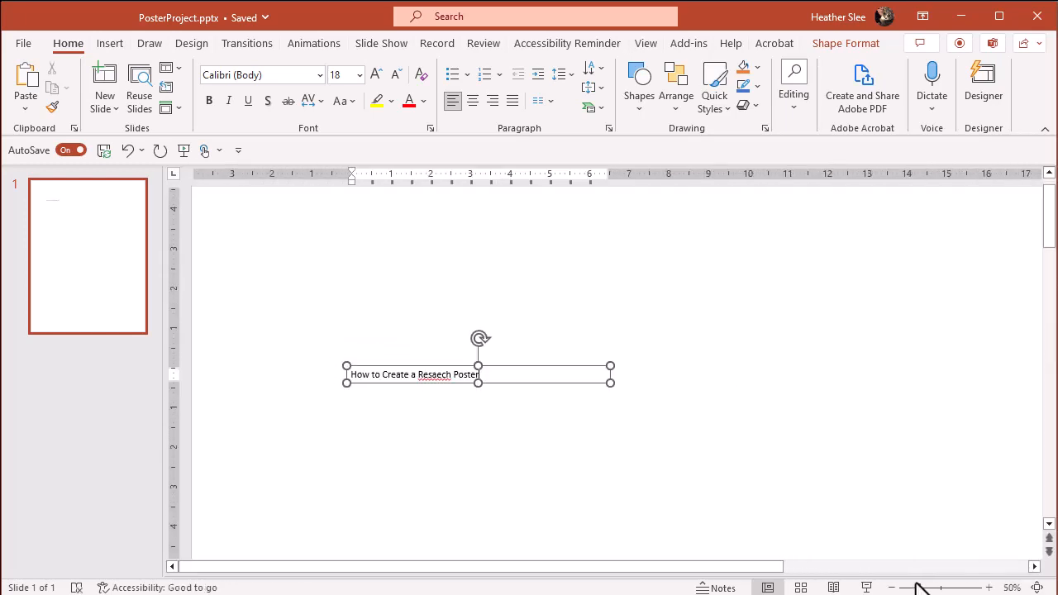
pyautogui.write('Research')
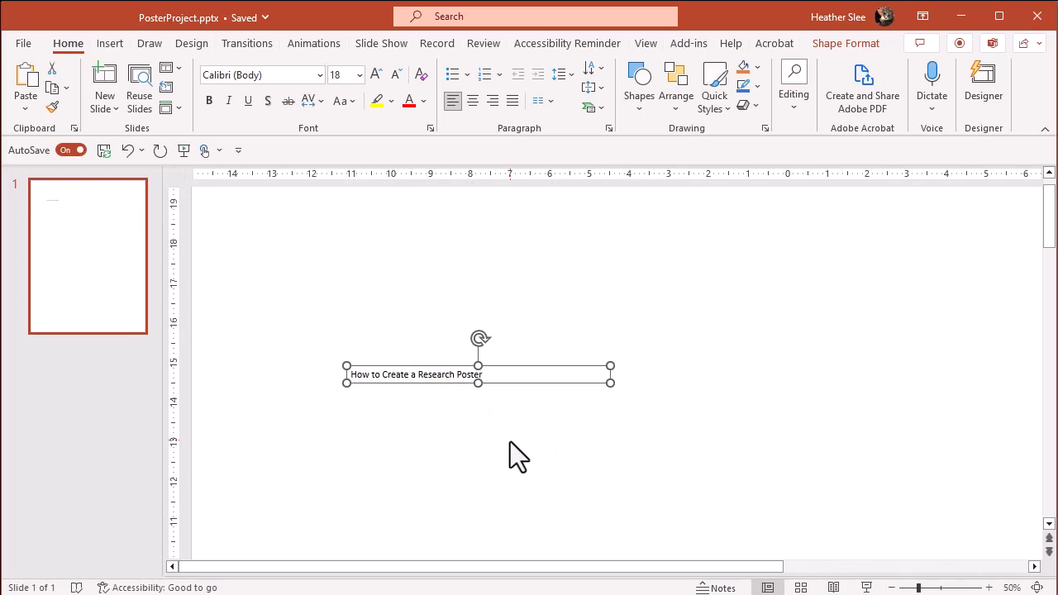
pyautogui.moveTo(678, 232)
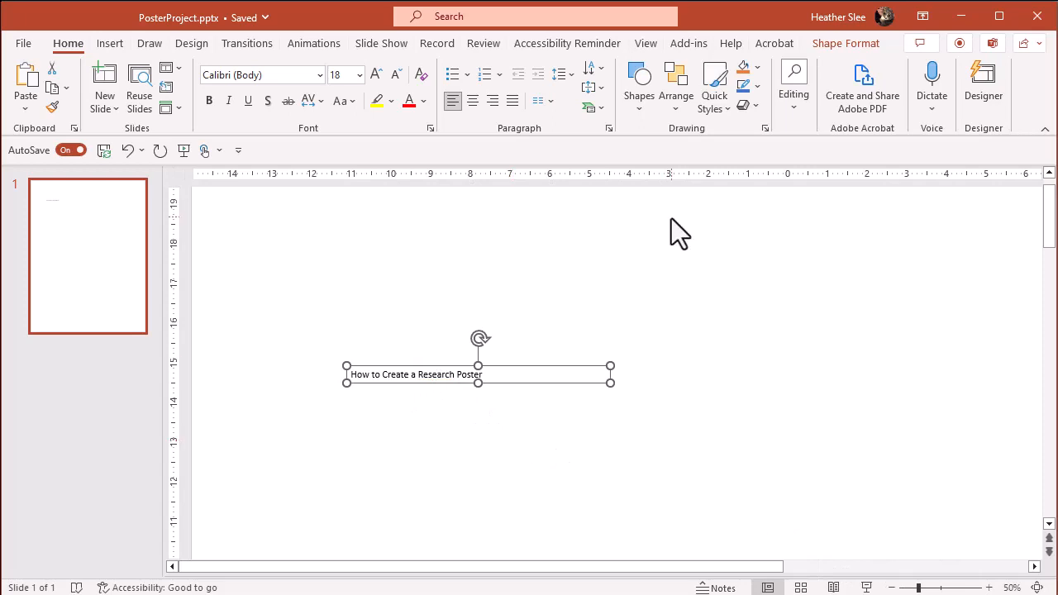
pyautogui.click(110, 43)
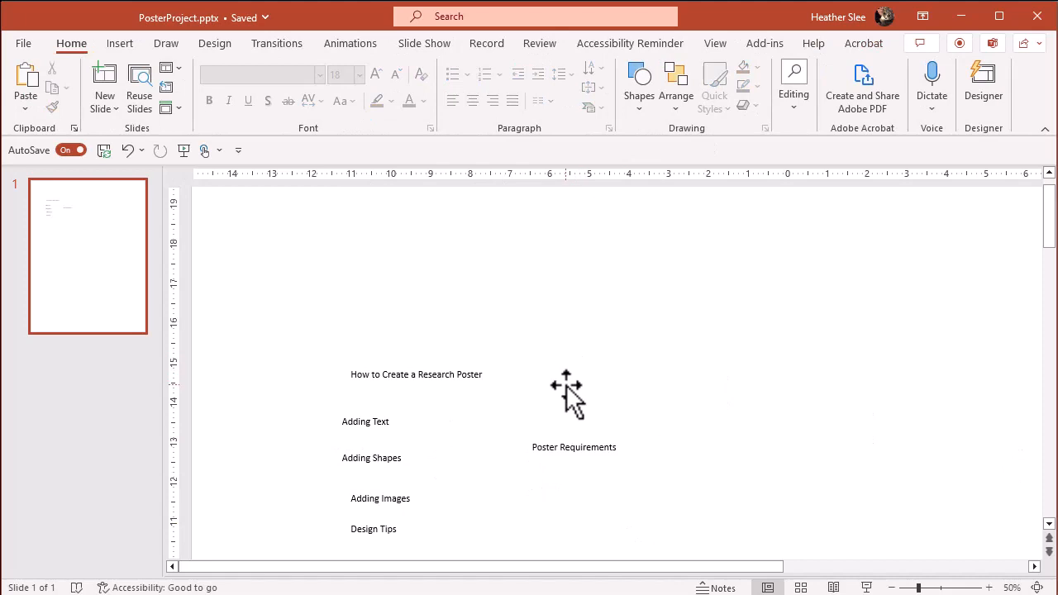
# Set the title to 200-point font and widen its box across two lines.
pyautogui.click(417, 374)
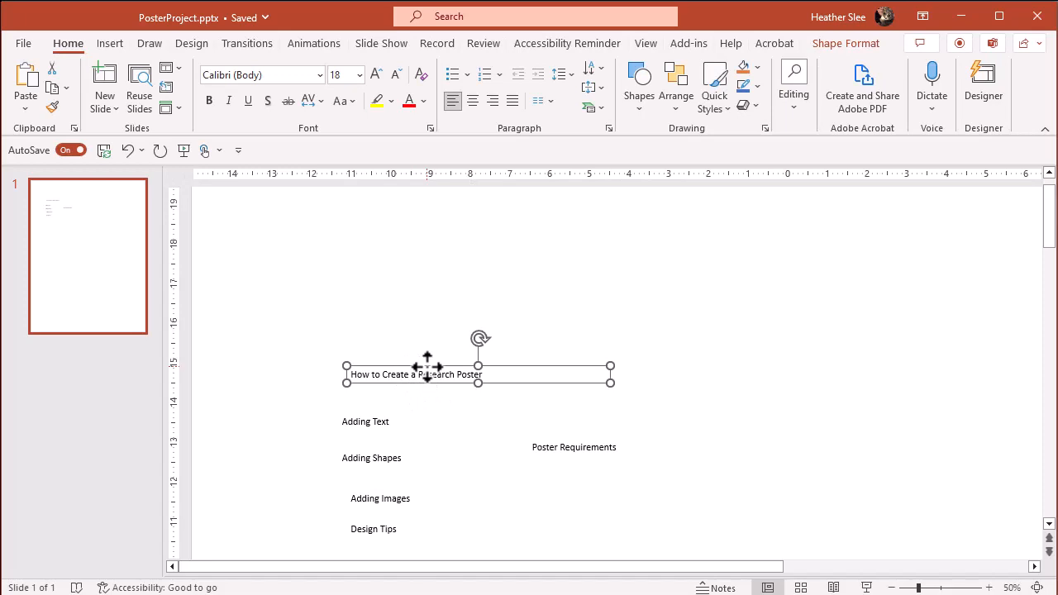
pyautogui.click(358, 75)
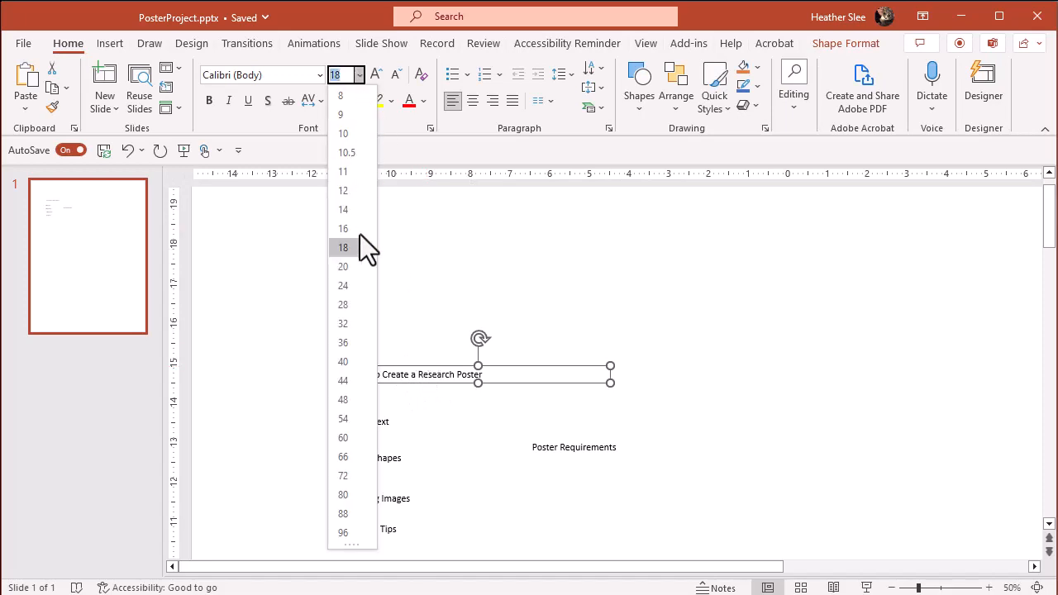
pyautogui.click(342, 532)
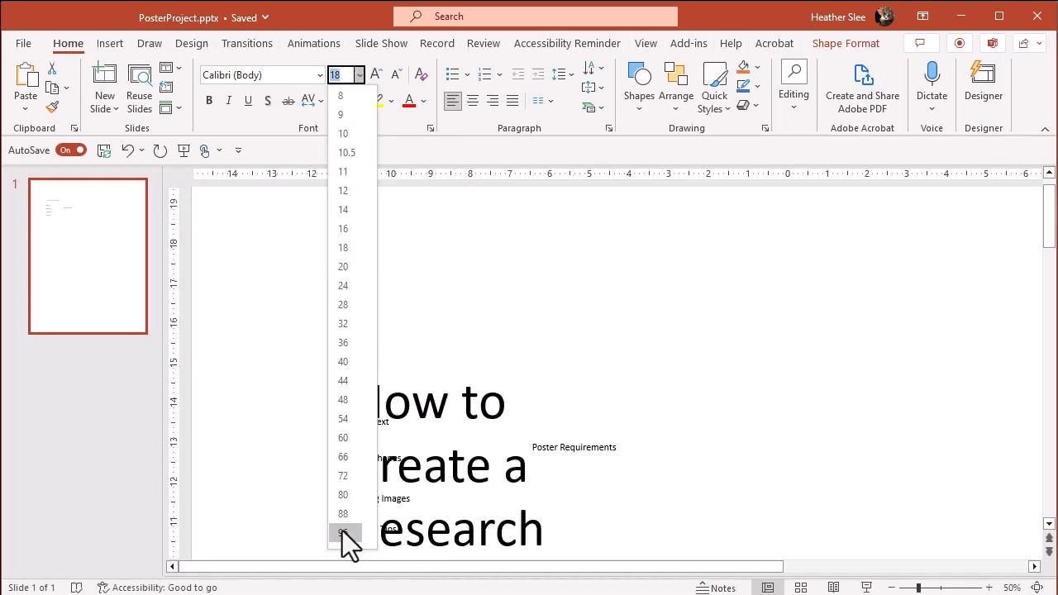
pyautogui.click(342, 531)
pyautogui.write('200')
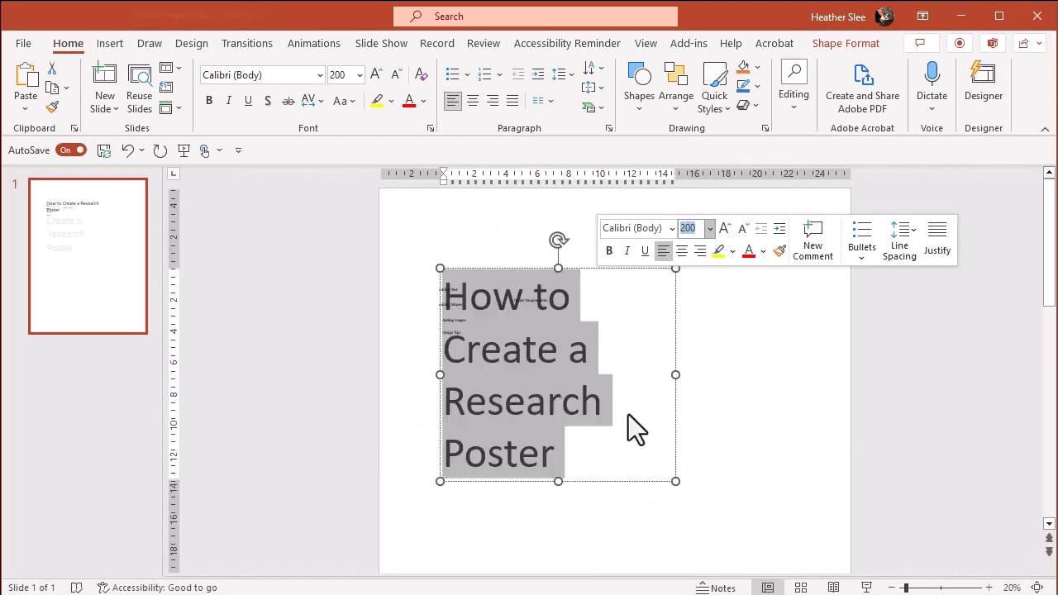
pyautogui.click(472, 100)
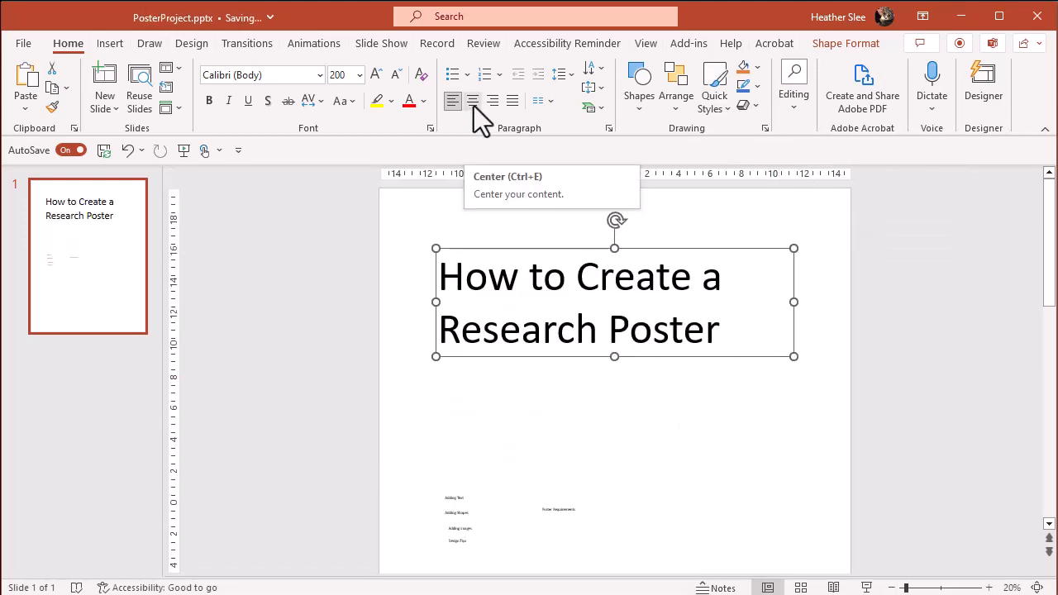
# Center the title text and bring up Line Spacing Options.
pyautogui.click(472, 101)
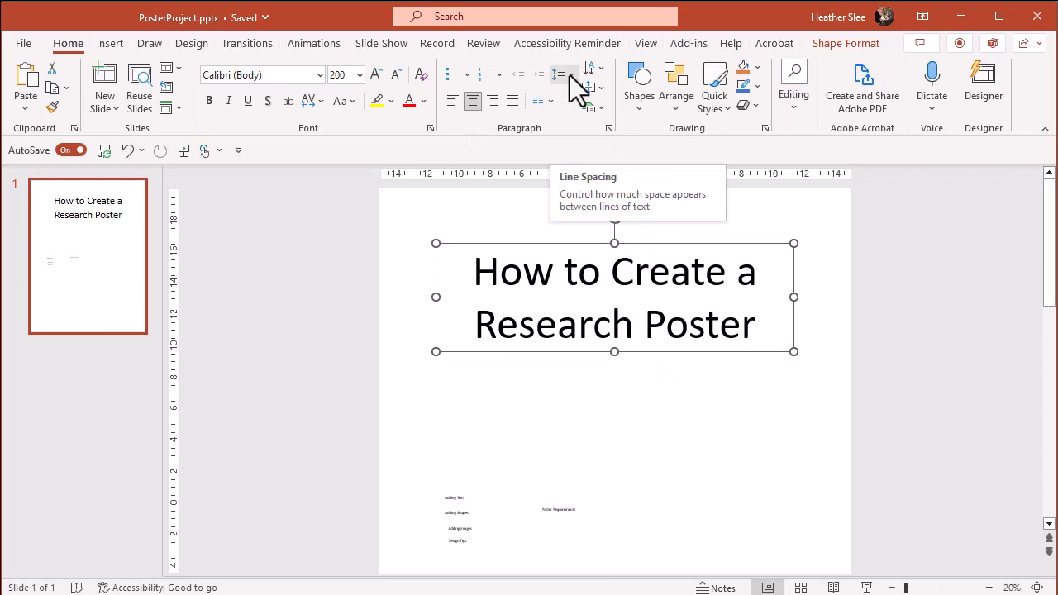
pyautogui.click(561, 75)
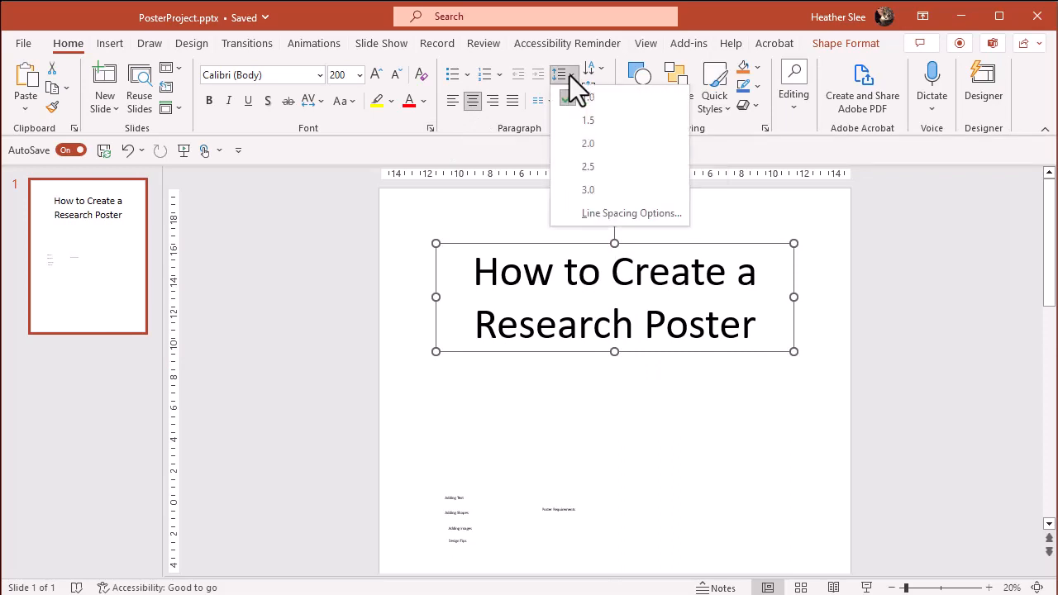
pyautogui.click(632, 213)
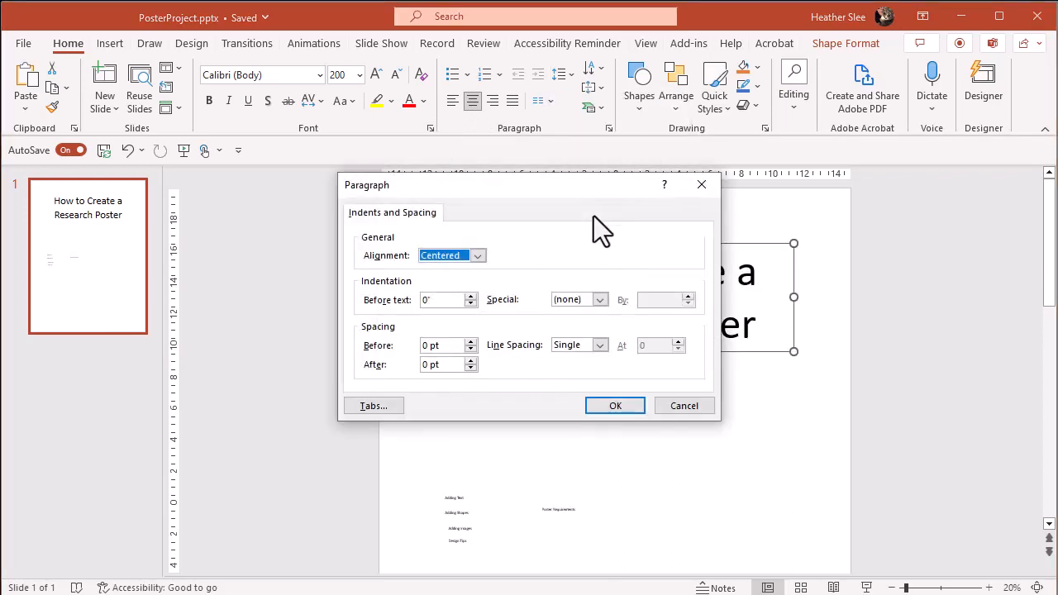
pyautogui.moveTo(593, 261)
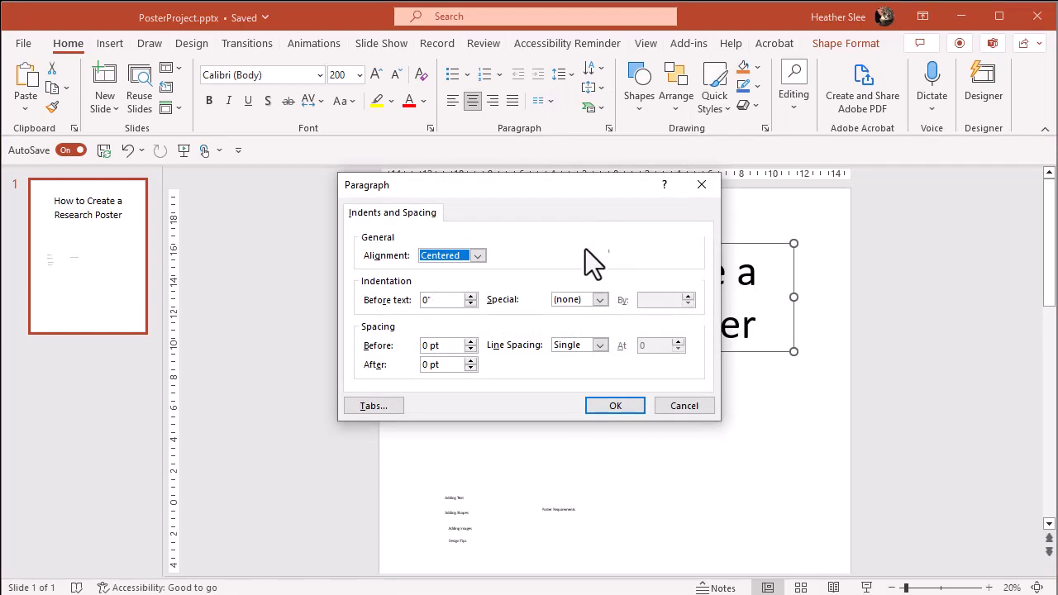
pyautogui.moveTo(558, 392)
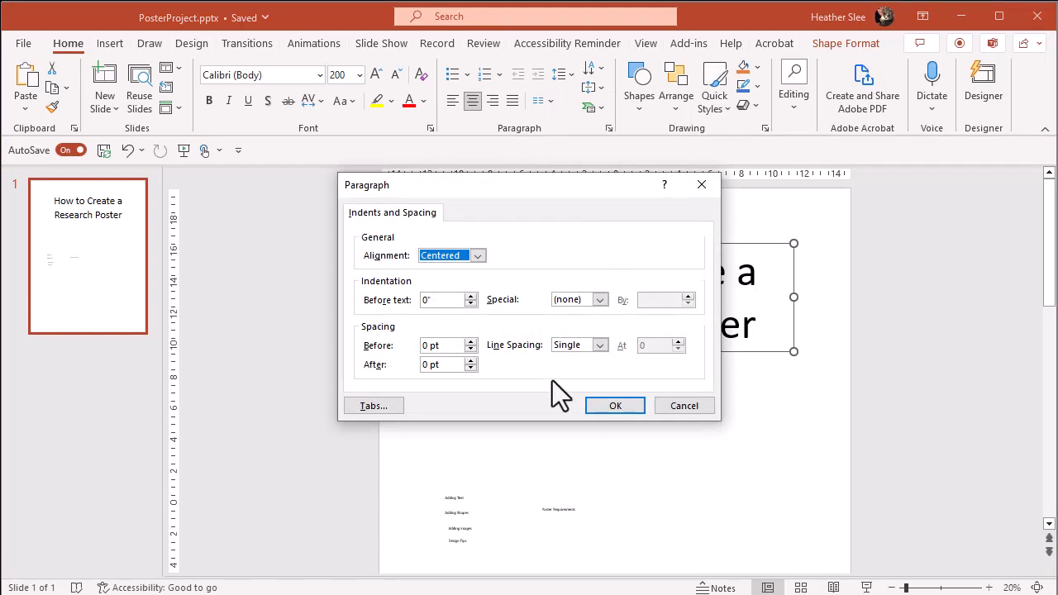
# Set the title's line spacing to Exactly 225 pt.
pyautogui.click(599, 345)
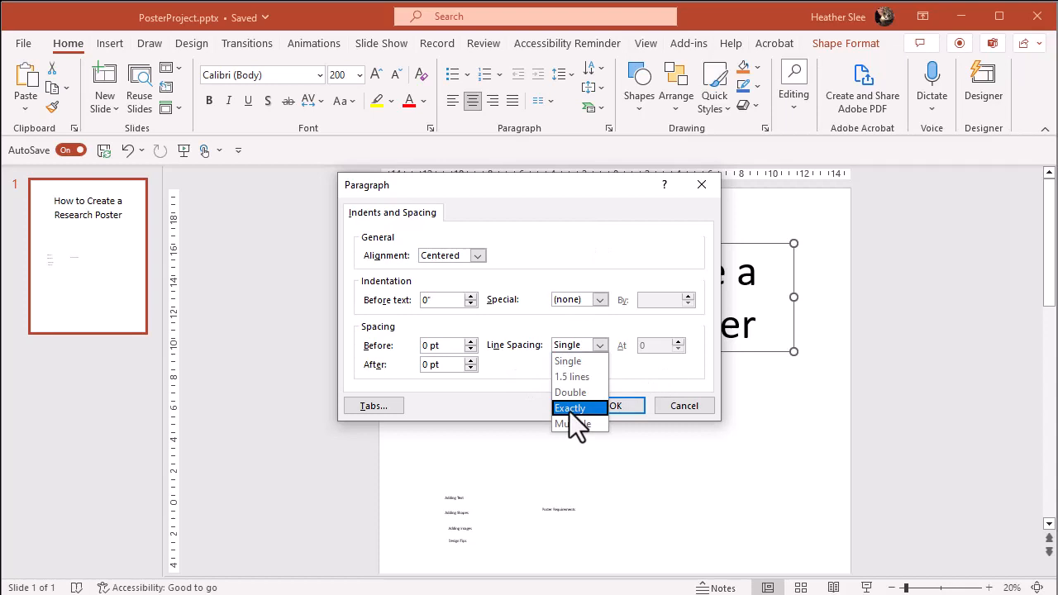
pyautogui.click(570, 407)
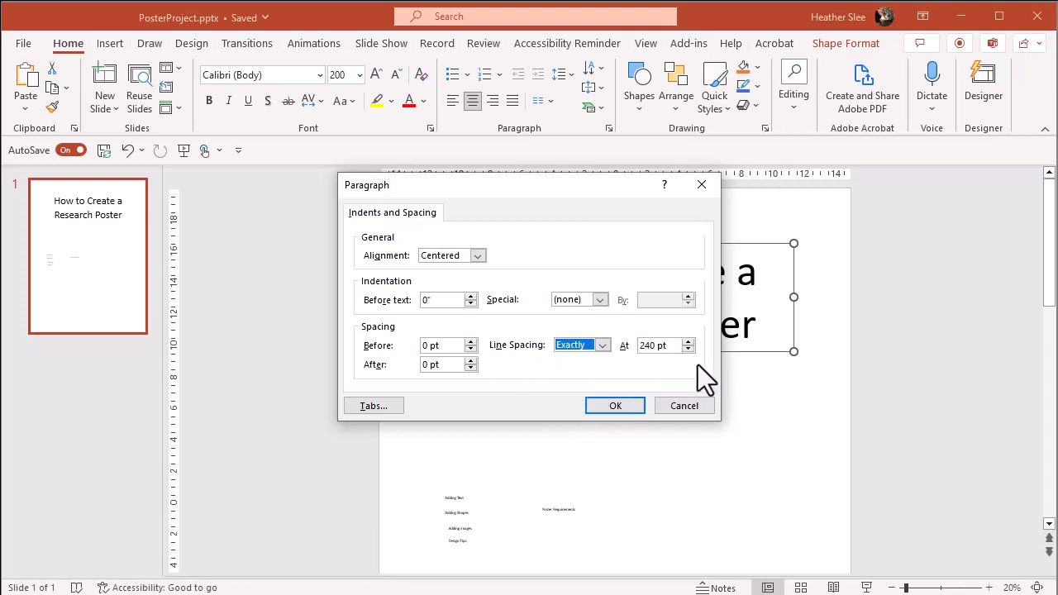
pyautogui.click(688, 350)
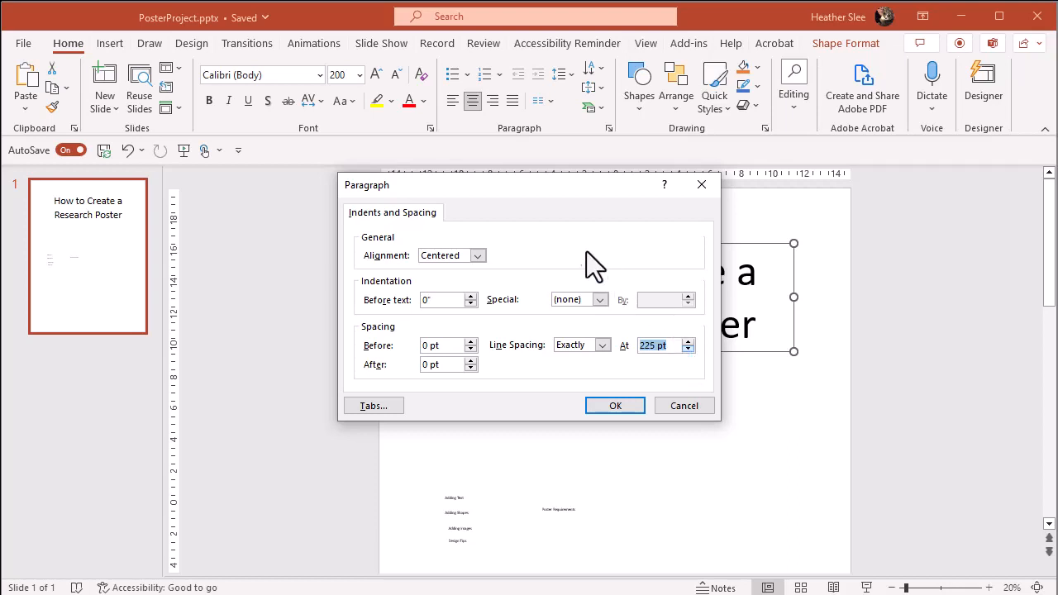
pyautogui.click(615, 405)
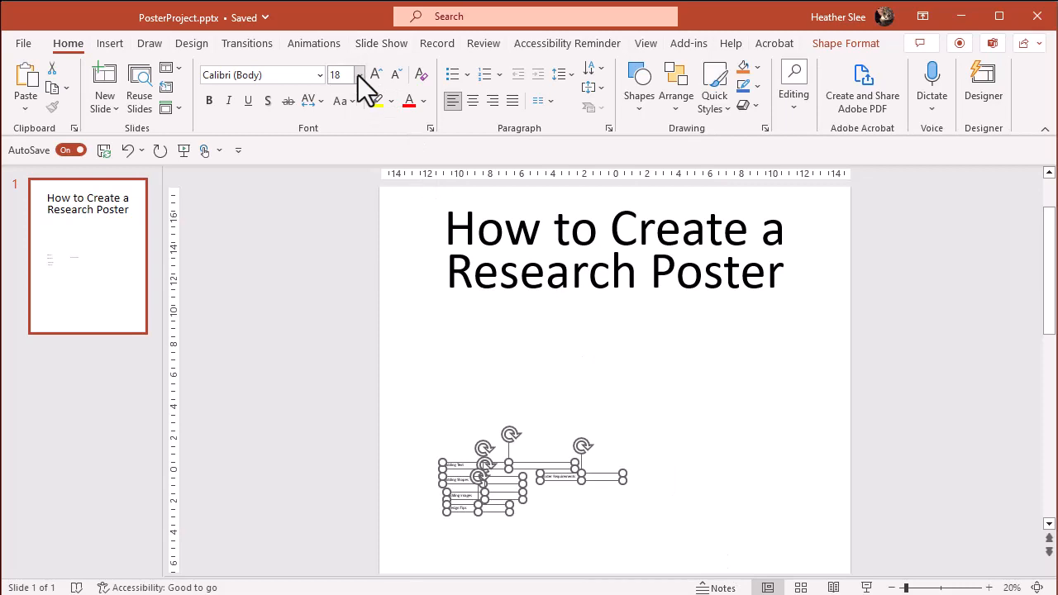
pyautogui.moveTo(362, 83)
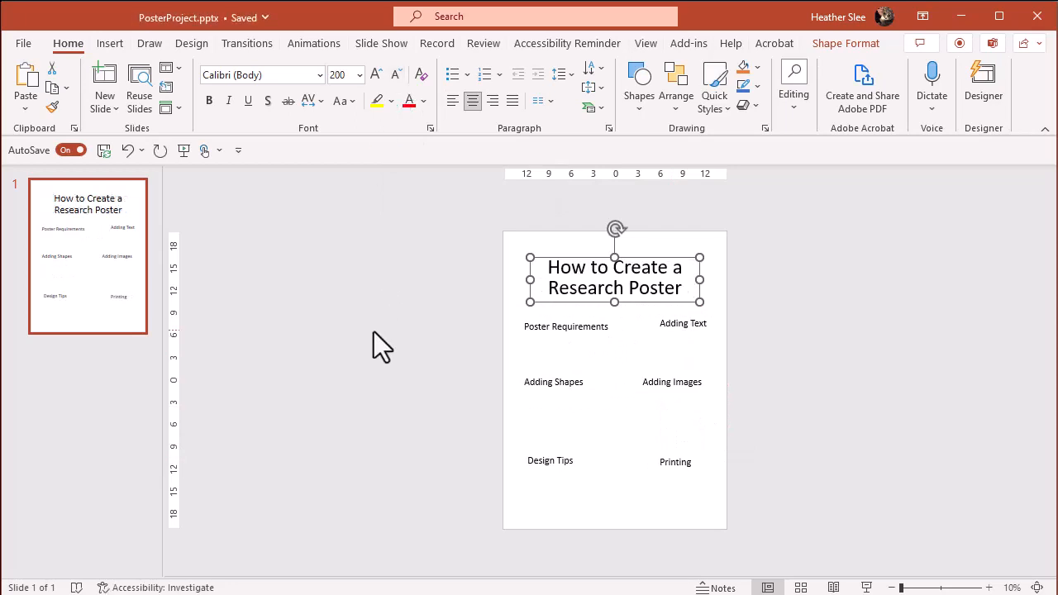
pyautogui.moveTo(574, 368)
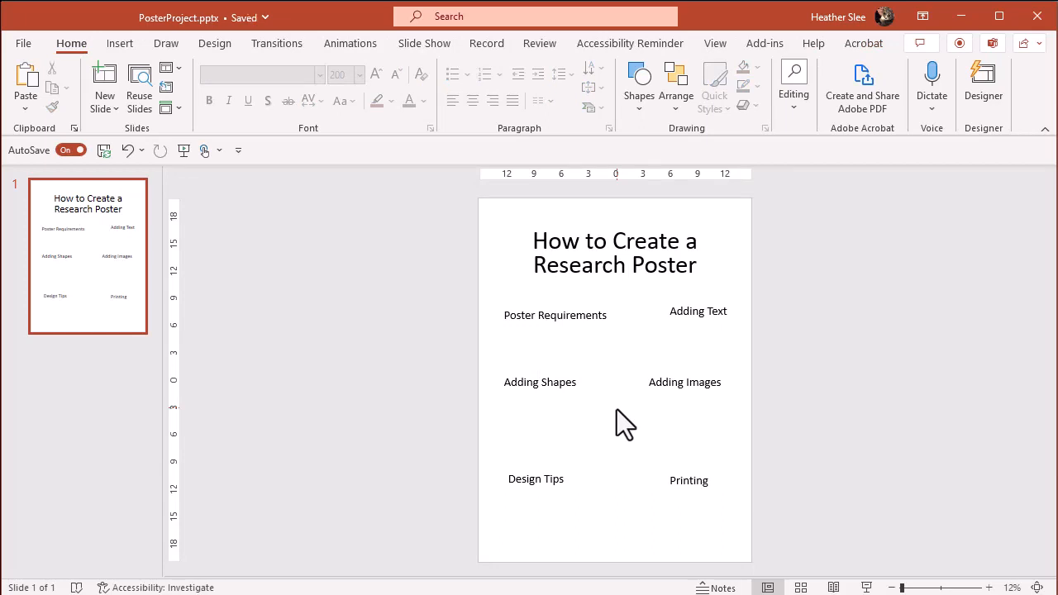
# Change the title font, then align Poster Requirements with the left column.
pyautogui.click(615, 252)
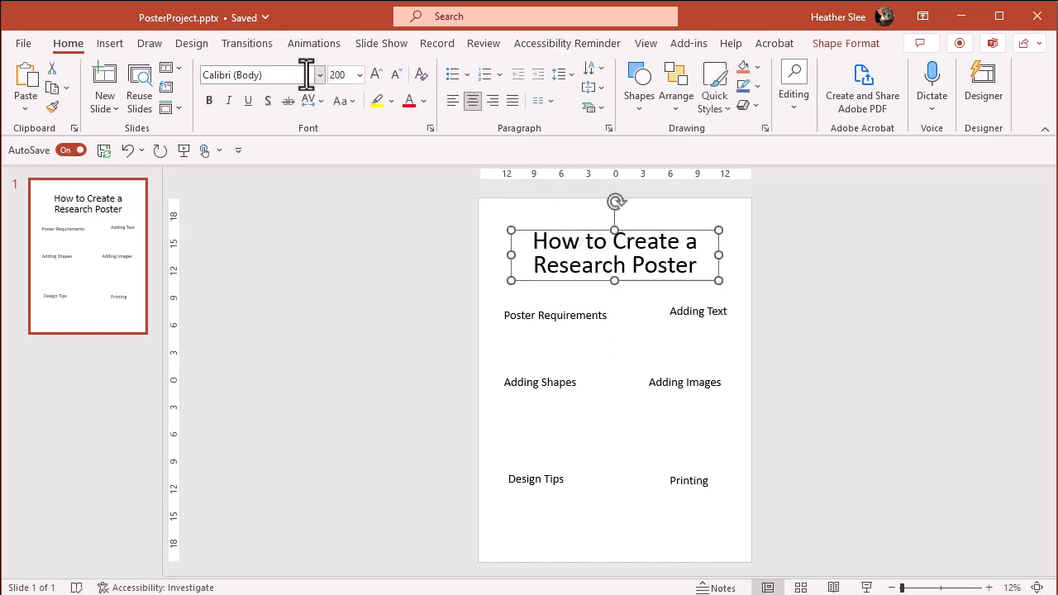
pyautogui.click(319, 75)
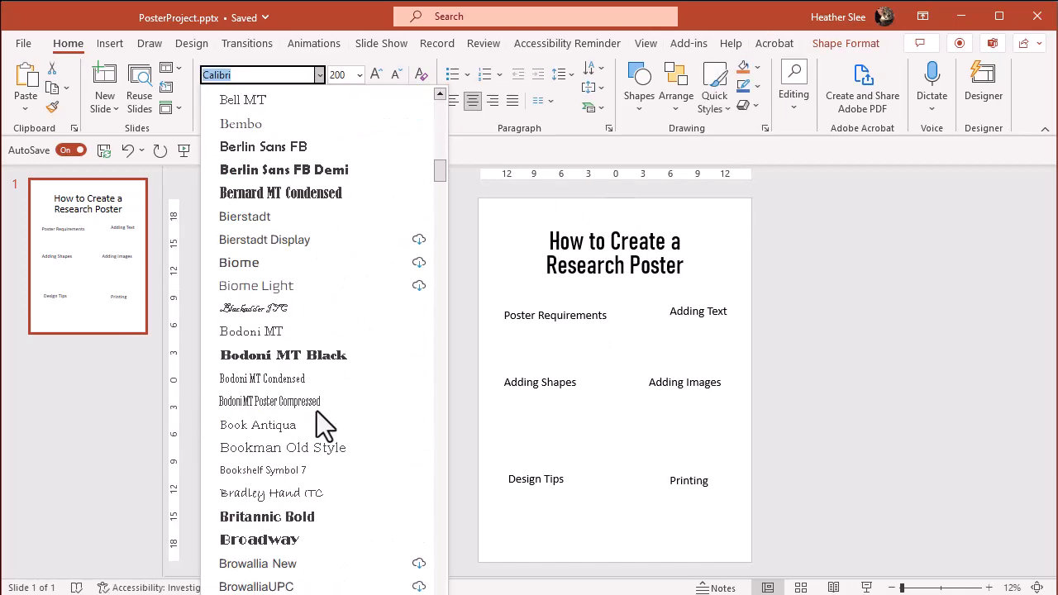
pyautogui.scroll(-3)
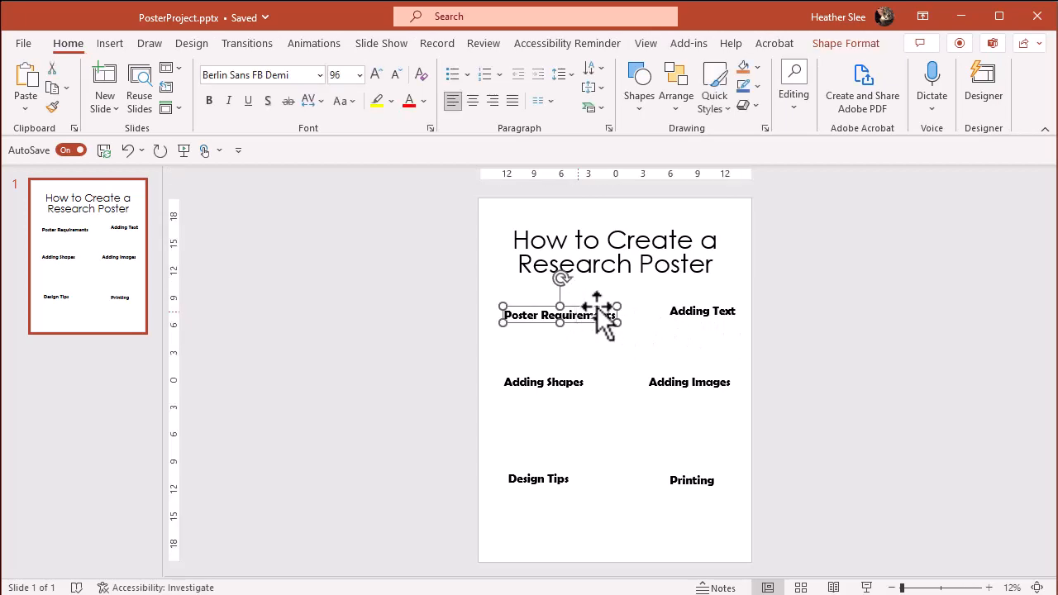
pyautogui.moveTo(550, 315); pyautogui.dragTo(553, 322)
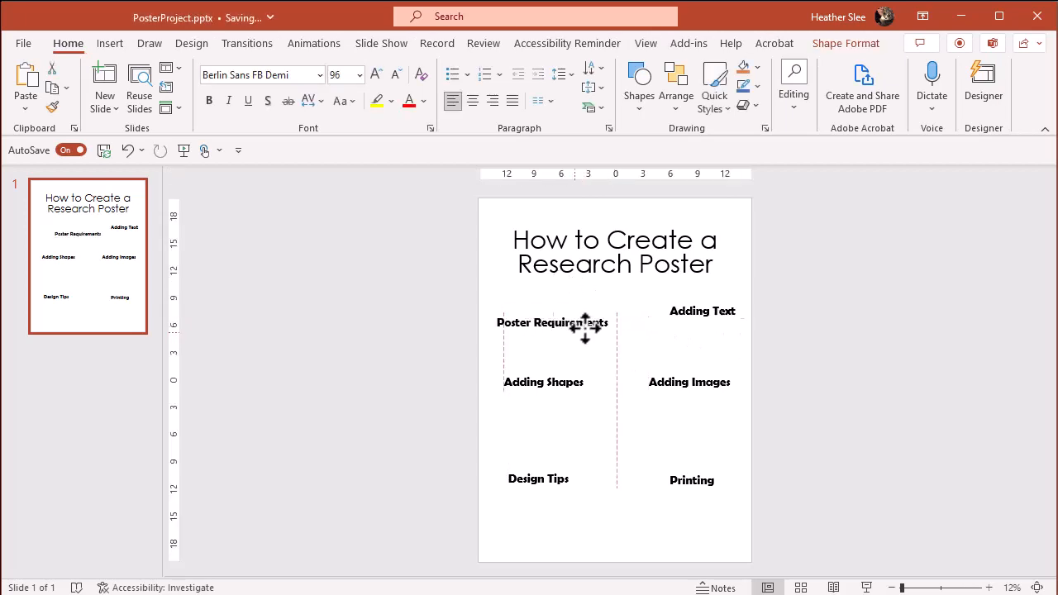
pyautogui.click(552, 322)
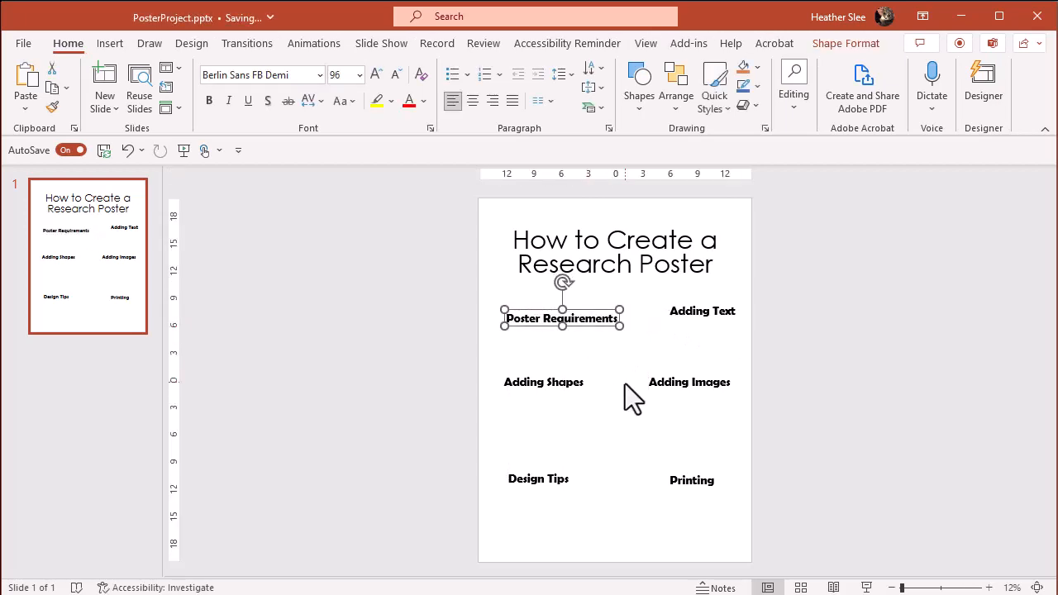